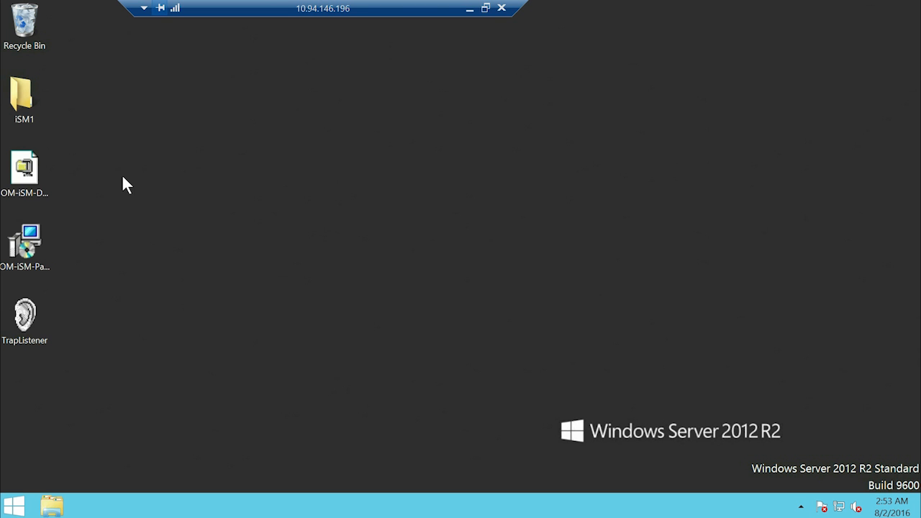
Step: Extract the OM-iSM package's 849 files to C:\OpenManage and dismiss the success message
{"action": "double_click", "coordinate": [25, 167]}
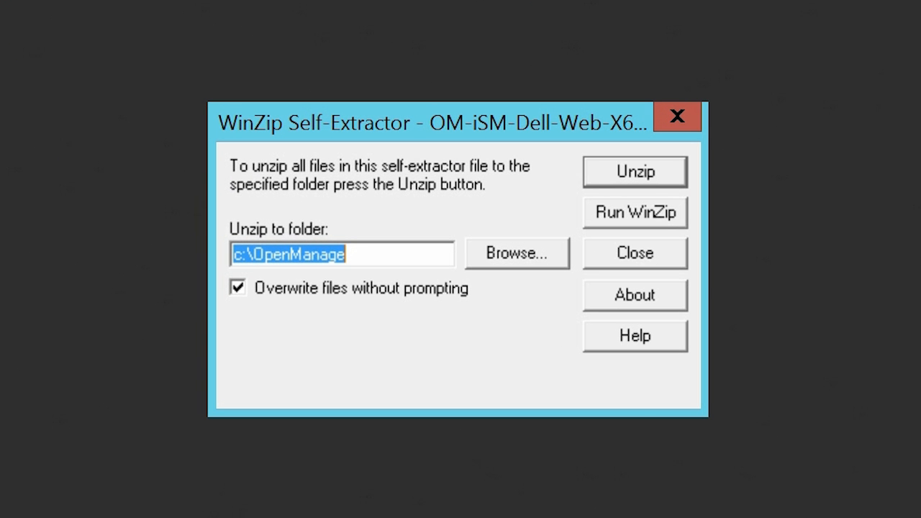
{"action": "left_click", "coordinate": [635, 171]}
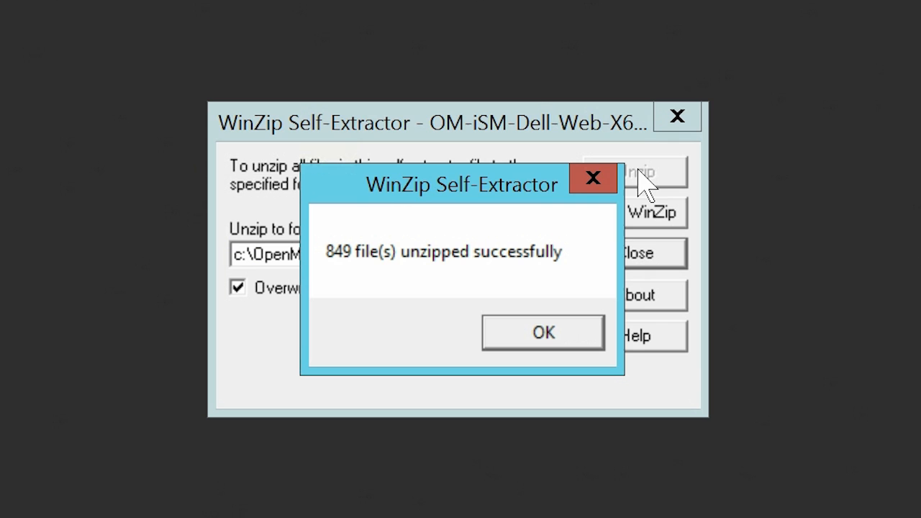
{"action": "left_click", "coordinate": [543, 331]}
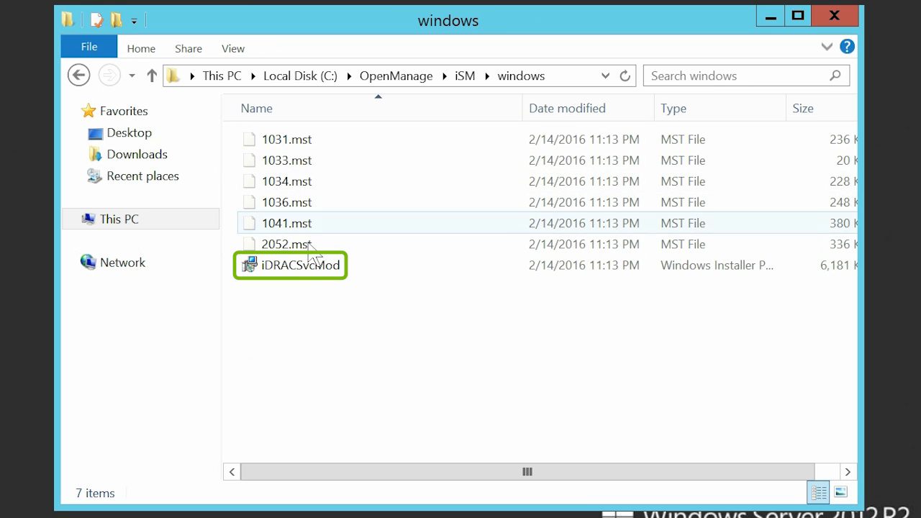
Step: Launch the iDRACSvcMod installer from C:\OpenManage\iSM\windows
{"action": "double_click", "coordinate": [296, 264]}
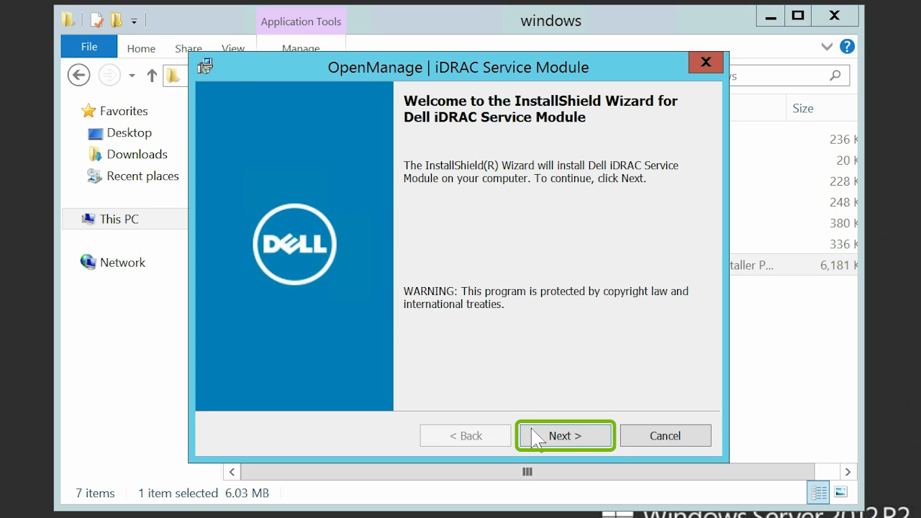
Step: Accept the license agreement and choose the Custom setup type
{"action": "left_click", "coordinate": [566, 435]}
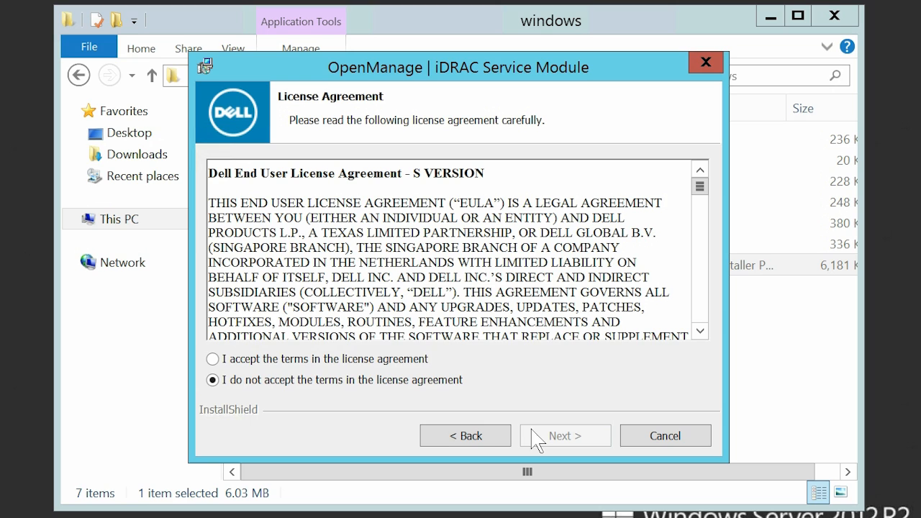
{"action": "left_click", "coordinate": [212, 359]}
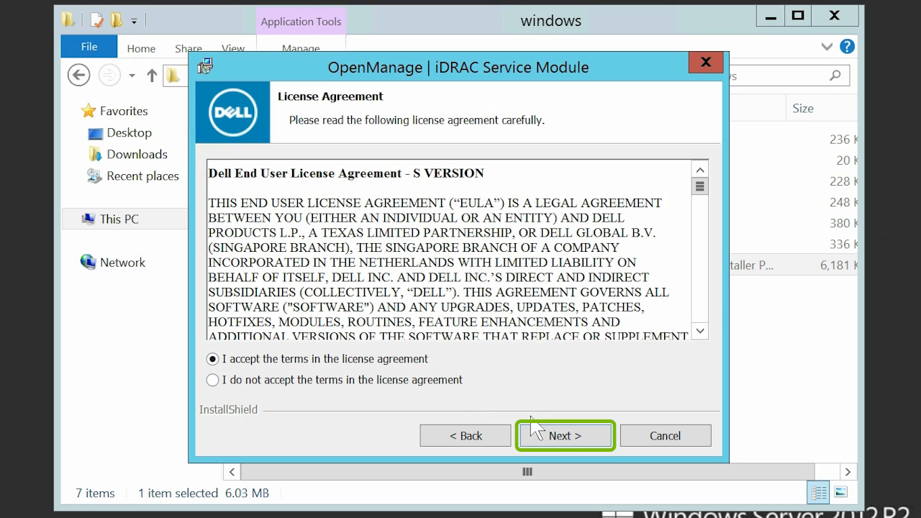
{"action": "left_click", "coordinate": [564, 435]}
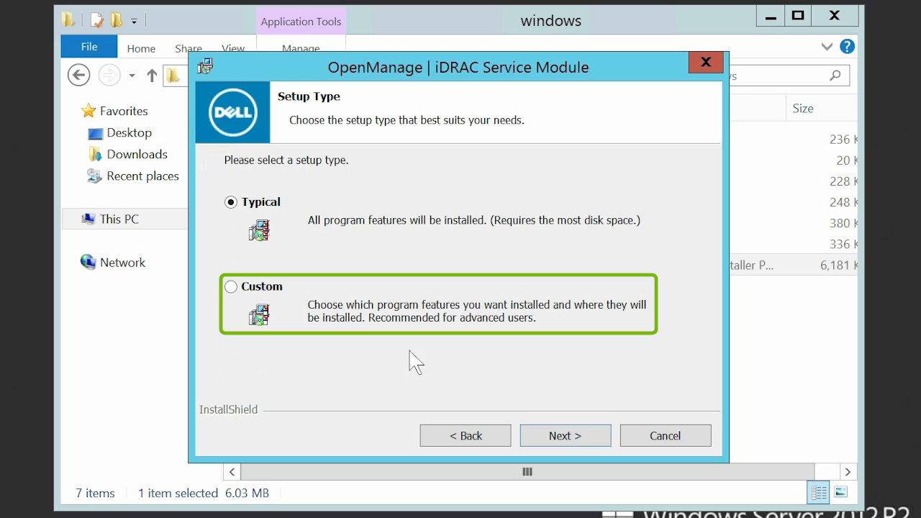
{"action": "left_click", "coordinate": [231, 286]}
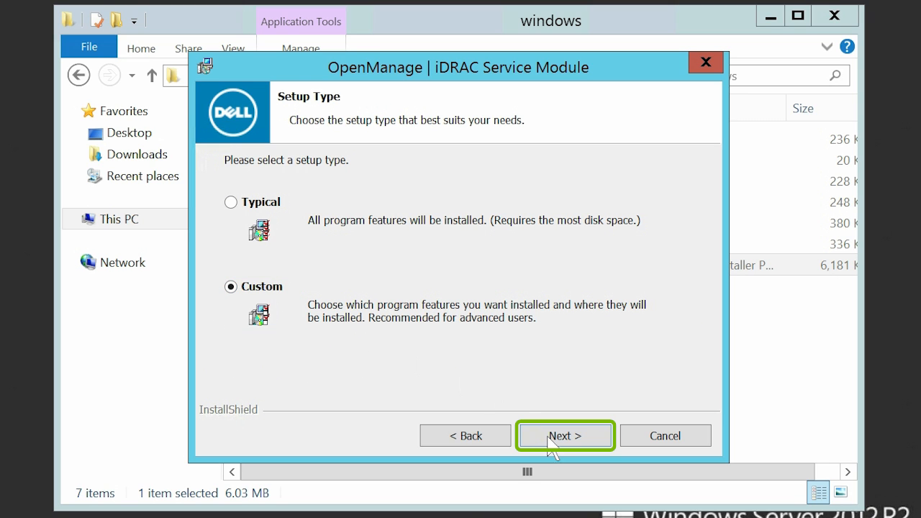
{"action": "left_click", "coordinate": [564, 436]}
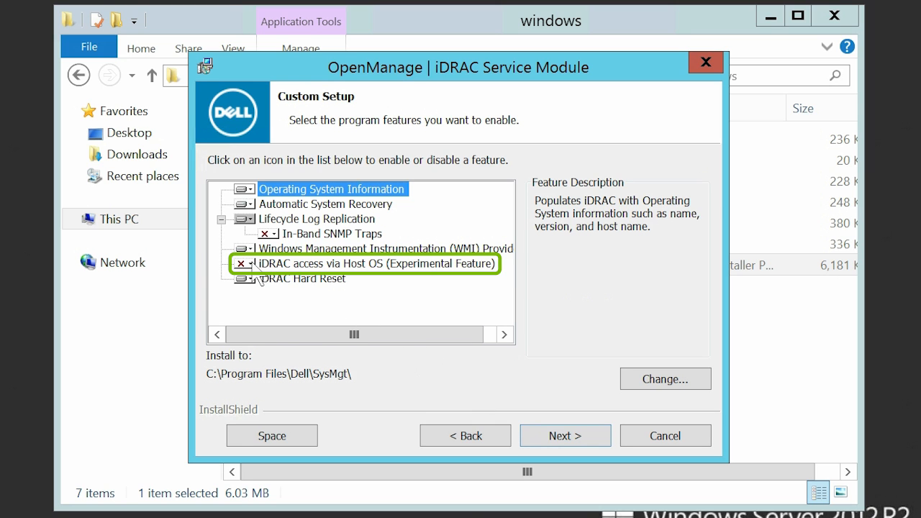
Step: Enable the iDRAC access via Host OS feature and keep Typical log replication
{"action": "left_click", "coordinate": [245, 264]}
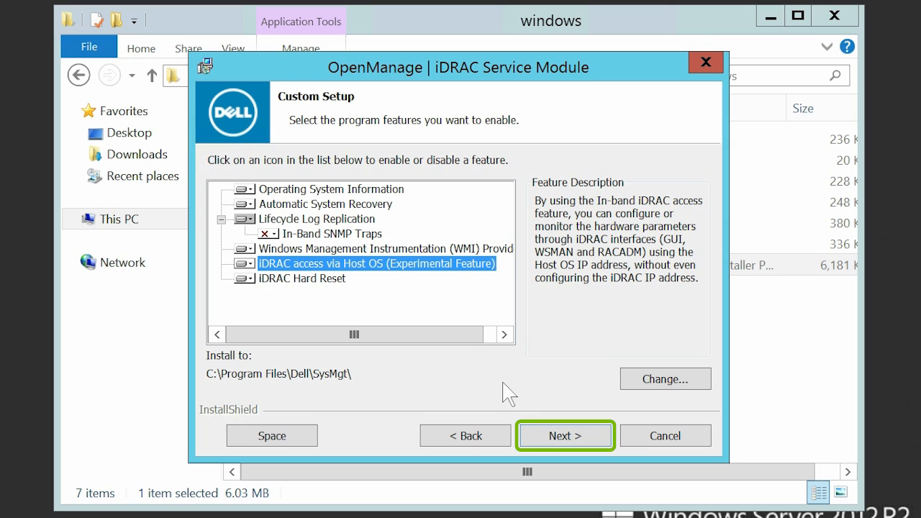
{"action": "left_click", "coordinate": [566, 436]}
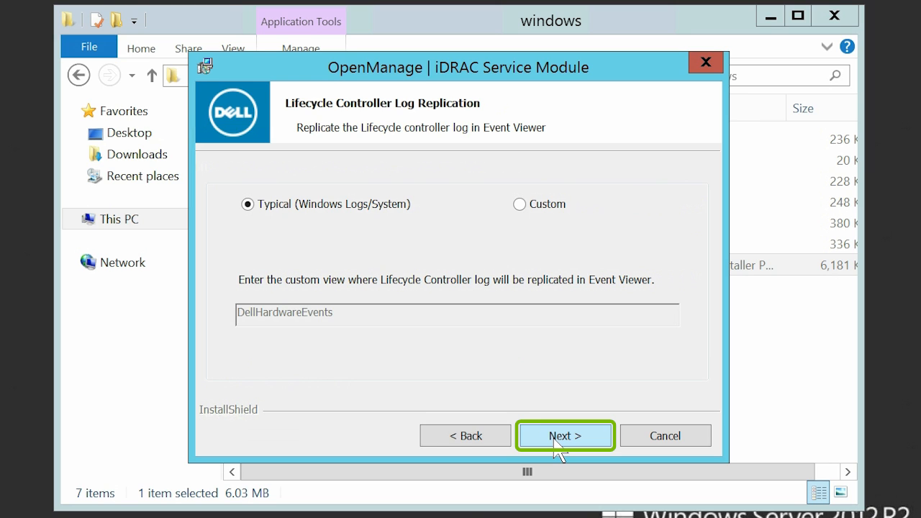
{"action": "left_click", "coordinate": [565, 435]}
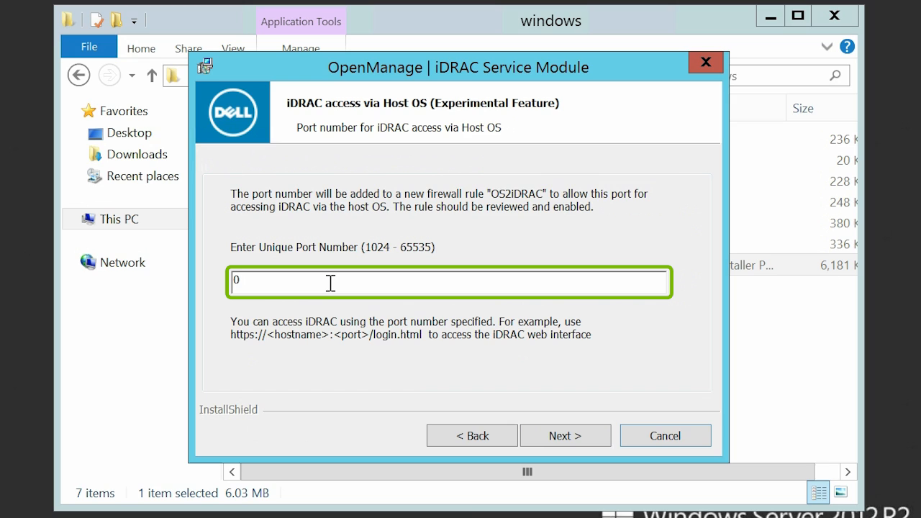
Step: Install the service module on port 1234 and close the OpenManage folder window
{"action": "type", "text": "1234"}
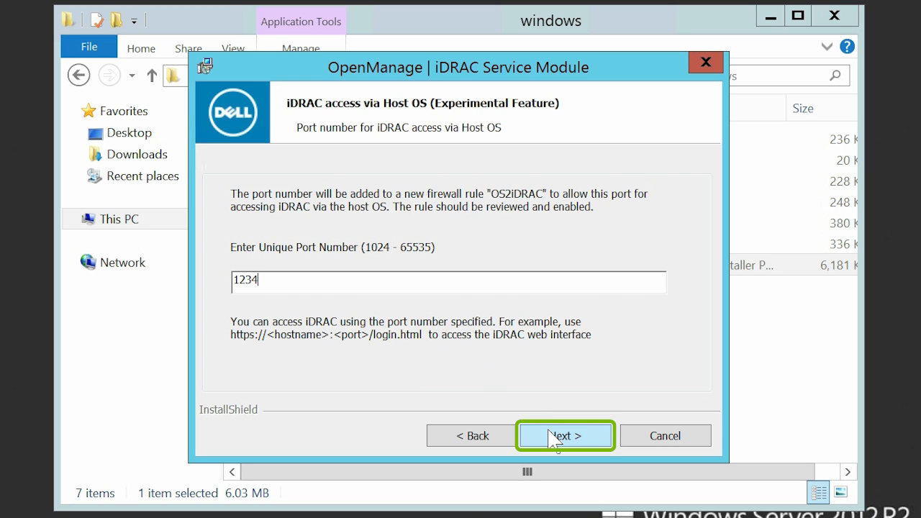
{"action": "left_click", "coordinate": [564, 435]}
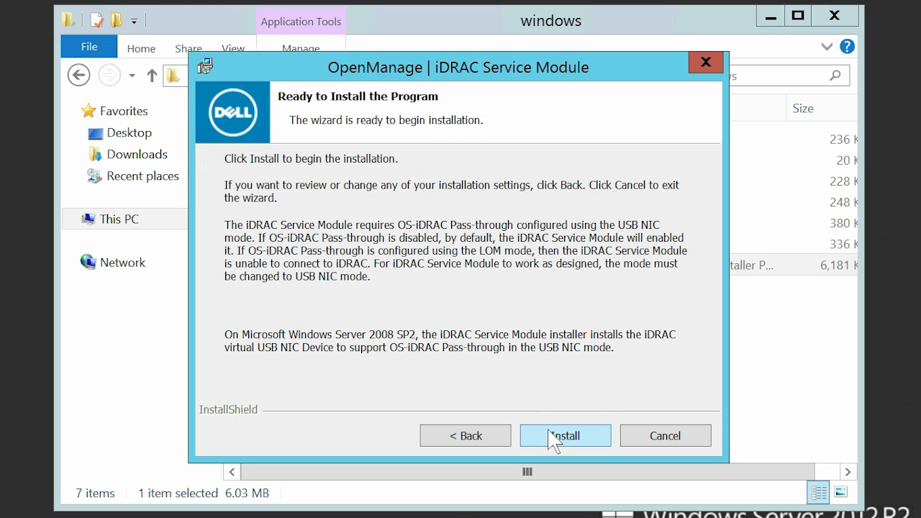
{"action": "left_click", "coordinate": [566, 435]}
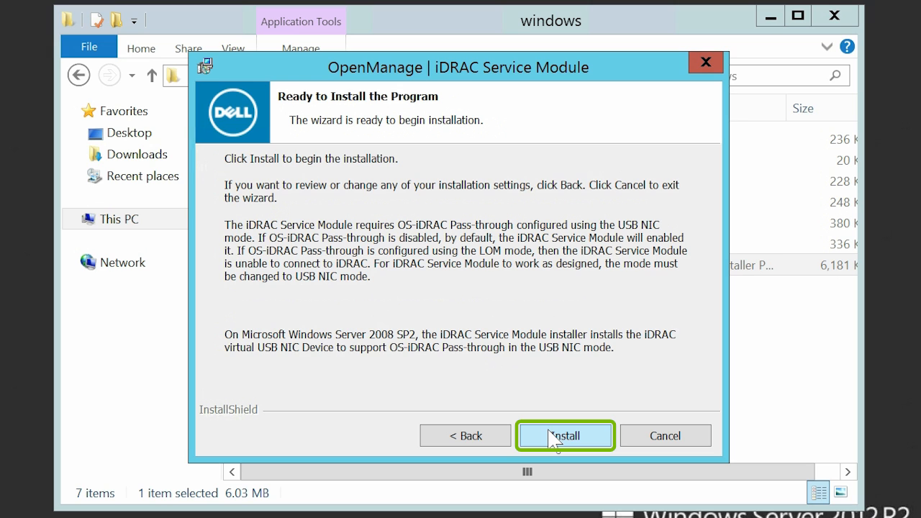
{"action": "left_click", "coordinate": [566, 436]}
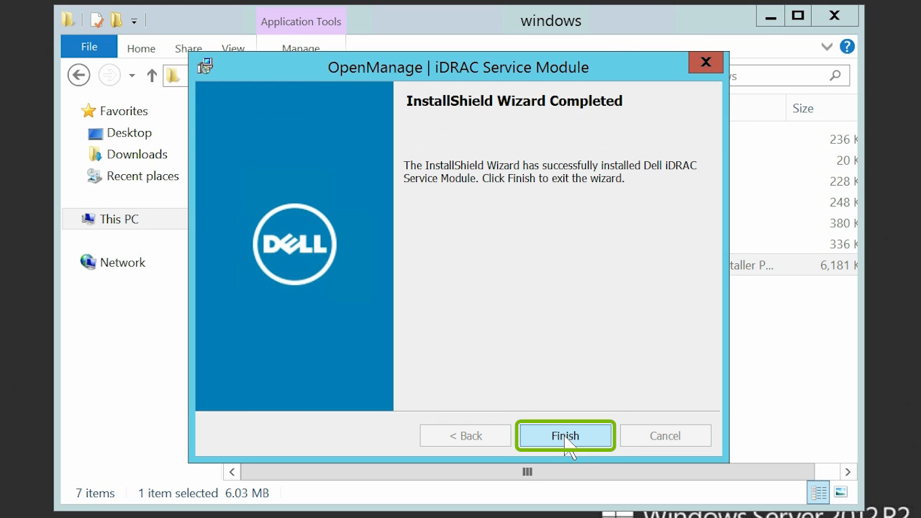
{"action": "left_click", "coordinate": [565, 435]}
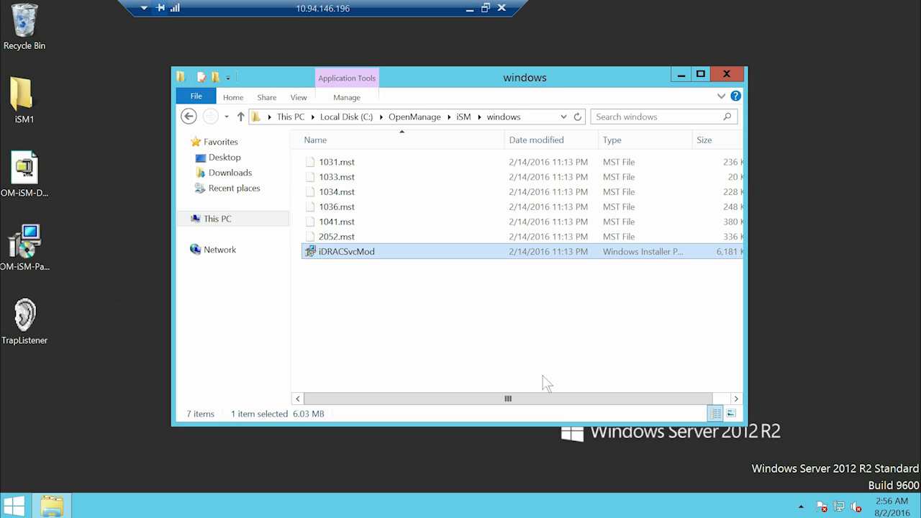
{"action": "mouse_move", "coordinate": [741, 87]}
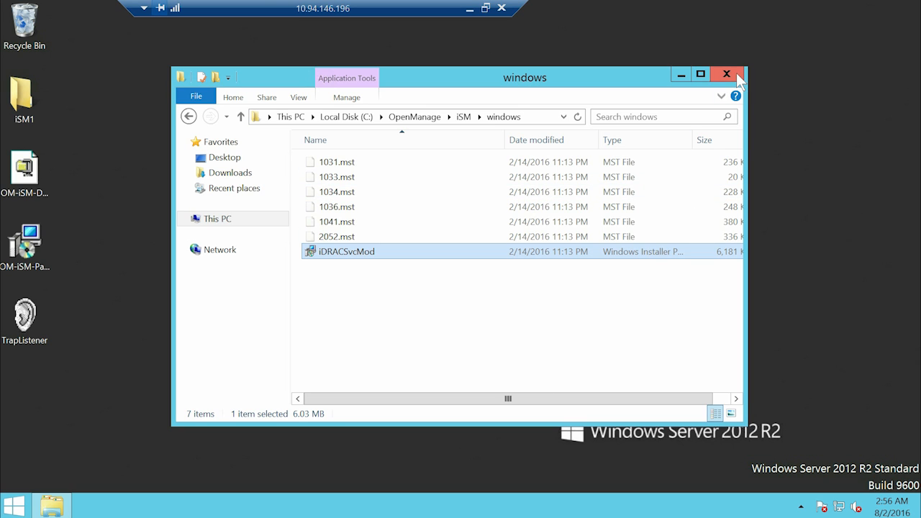
{"action": "left_click", "coordinate": [725, 74]}
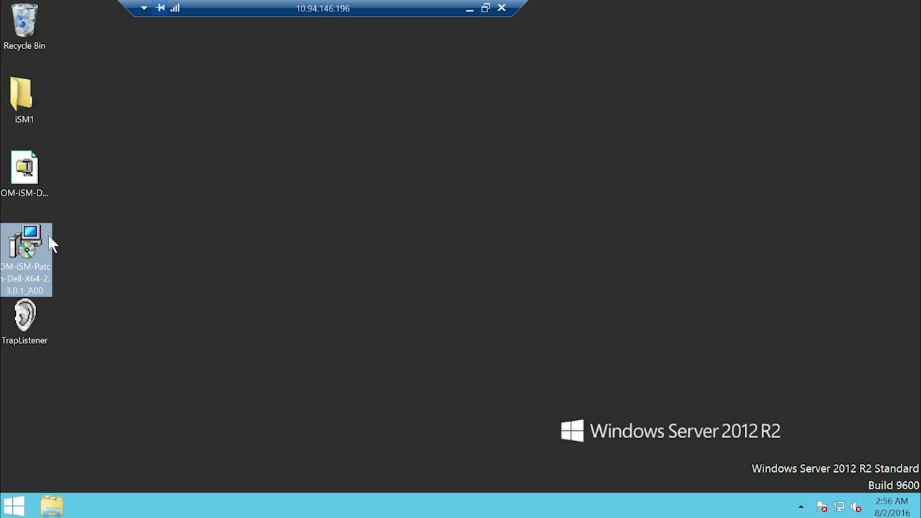
Step: Launch the iDRAC Service Module patch, apply the update, and finish its wizard
{"action": "double_click", "coordinate": [28, 244]}
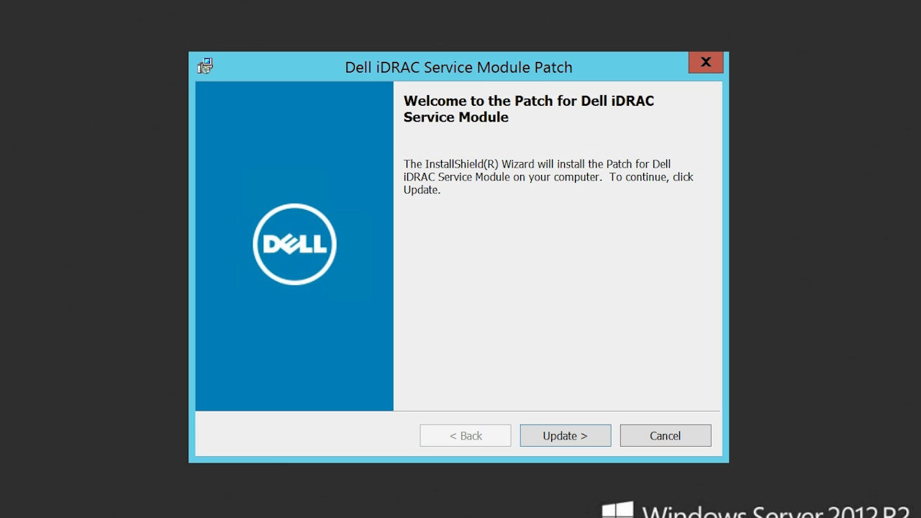
{"action": "mouse_move", "coordinate": [535, 437]}
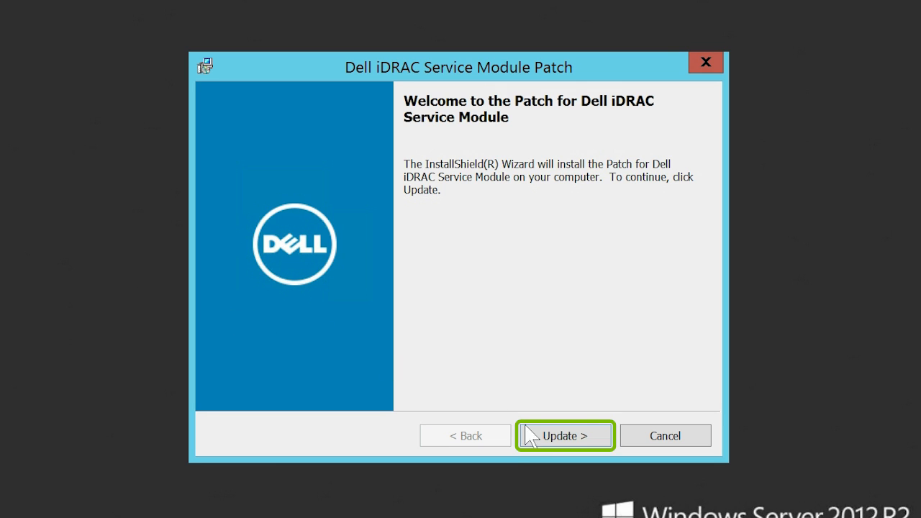
{"action": "left_click", "coordinate": [565, 435]}
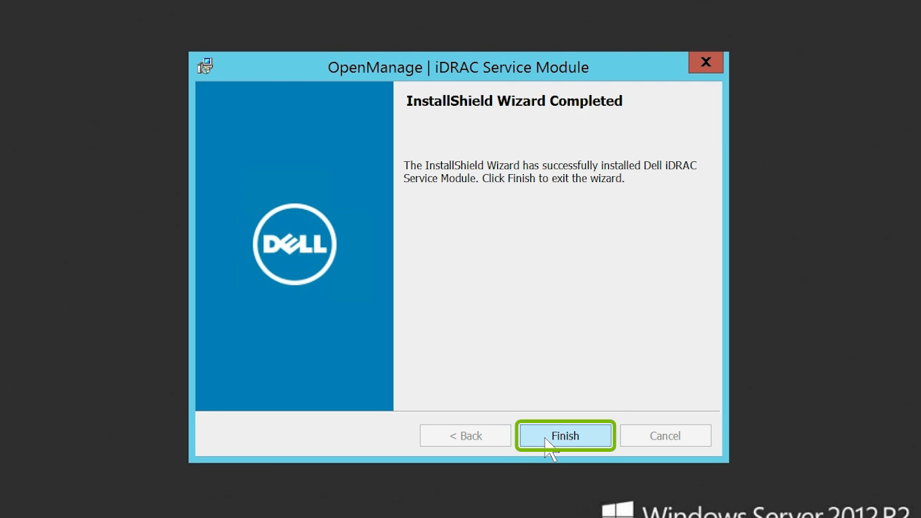
{"action": "left_click", "coordinate": [565, 435]}
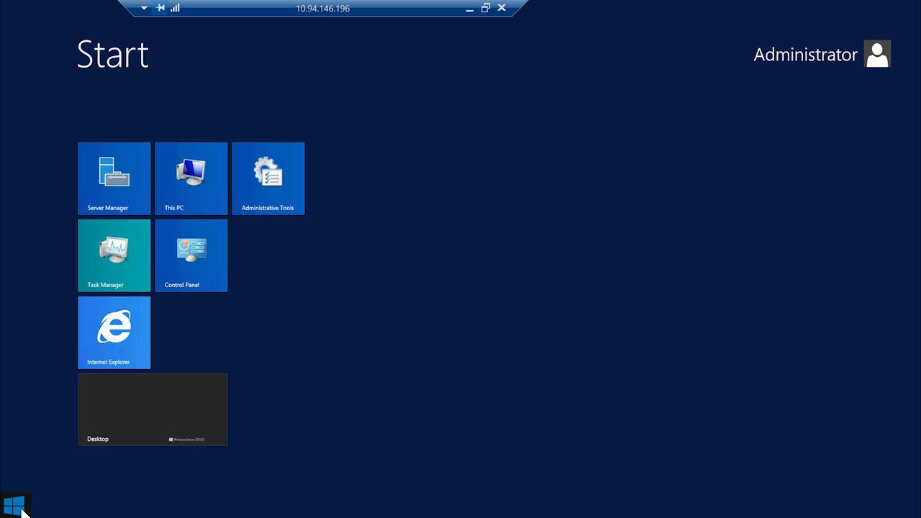
Step: Enable the OS2iDRAC rule under Inbound Rules in advanced firewall settings
{"action": "left_click", "coordinate": [191, 255]}
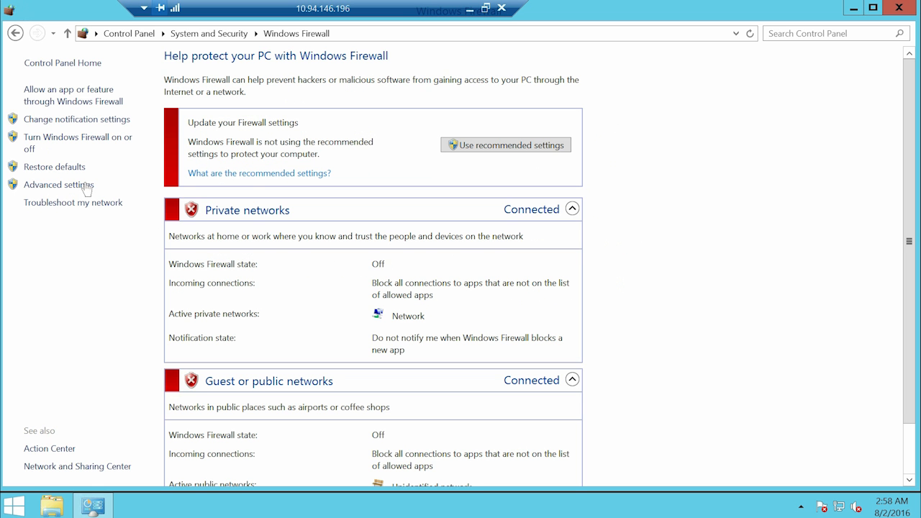
{"action": "left_click", "coordinate": [60, 185]}
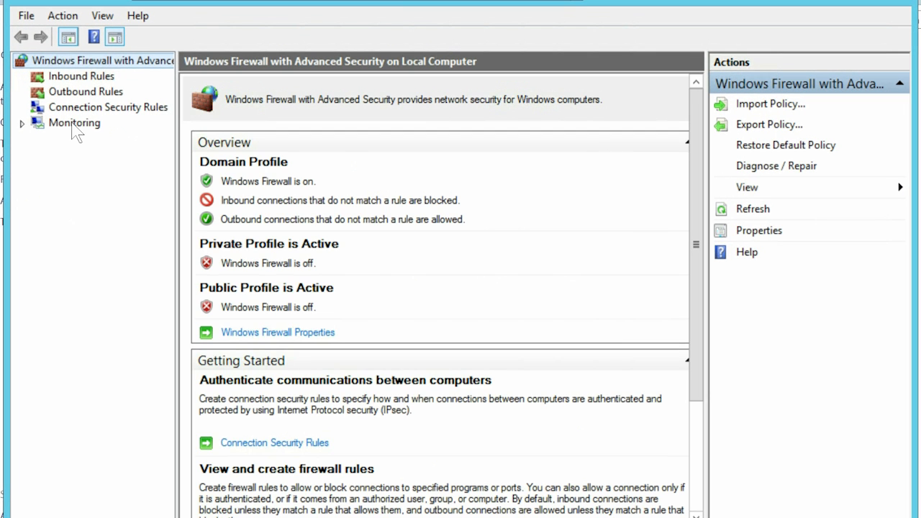
{"action": "left_click", "coordinate": [81, 76]}
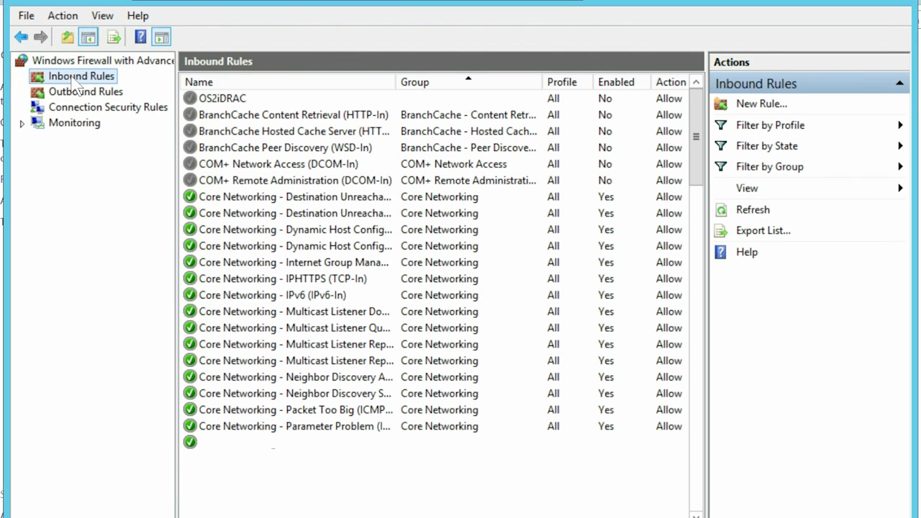
{"action": "left_click", "coordinate": [223, 98]}
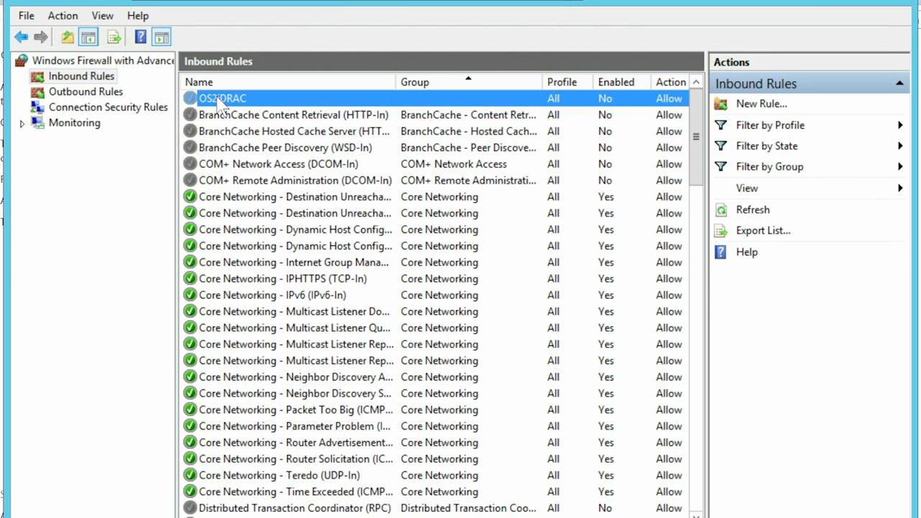
{"action": "left_click", "coordinate": [223, 98]}
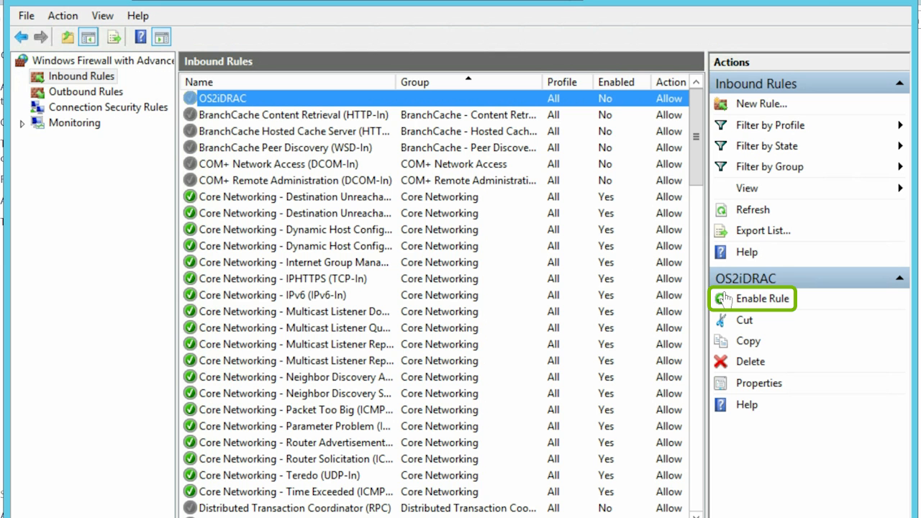
{"action": "left_click", "coordinate": [763, 299]}
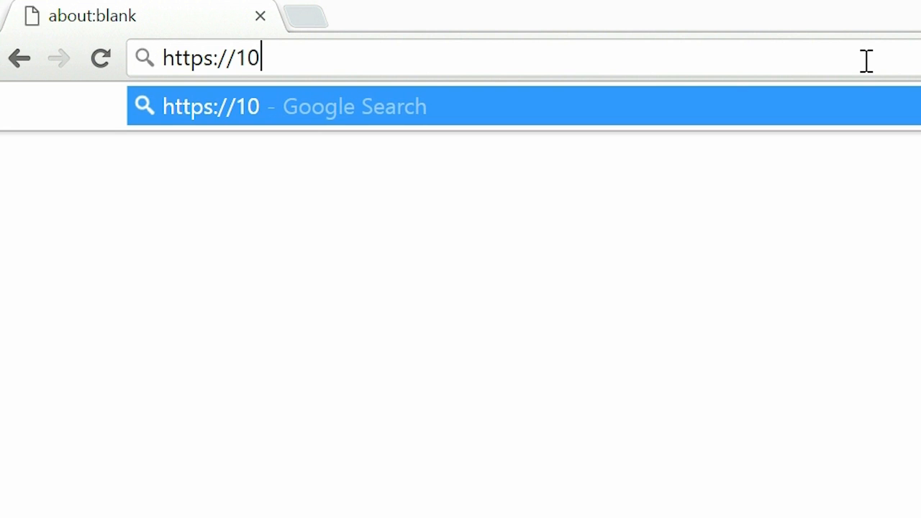
{"action": "type", "text": ".94.146.1"}
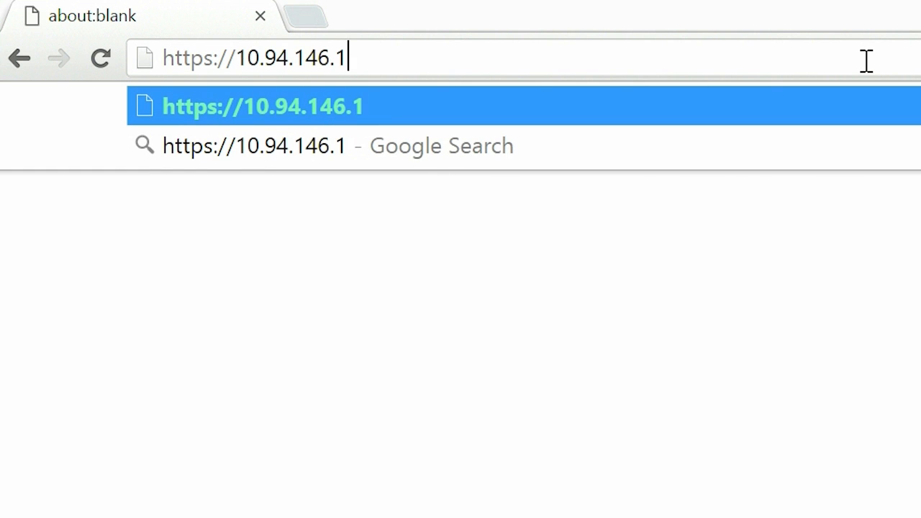
{"action": "type", "text": "96:1234/s"}
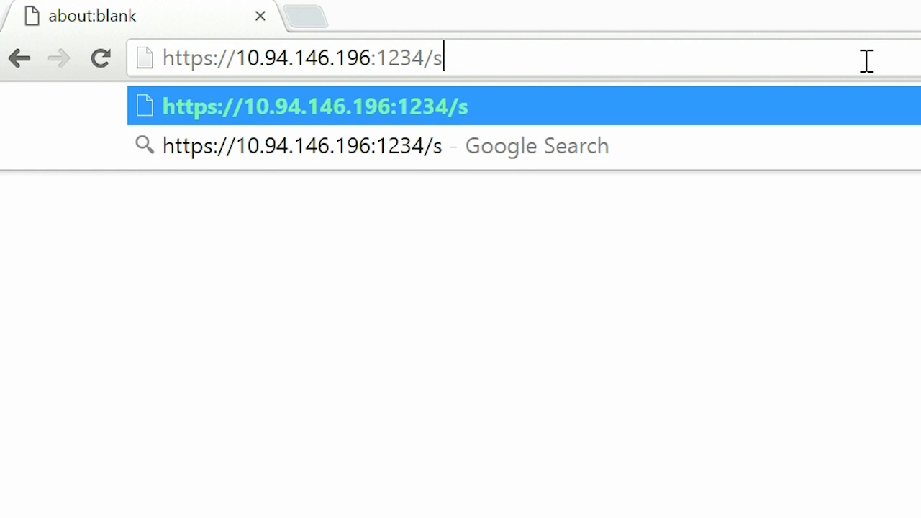
{"action": "type", "text": "tart."}
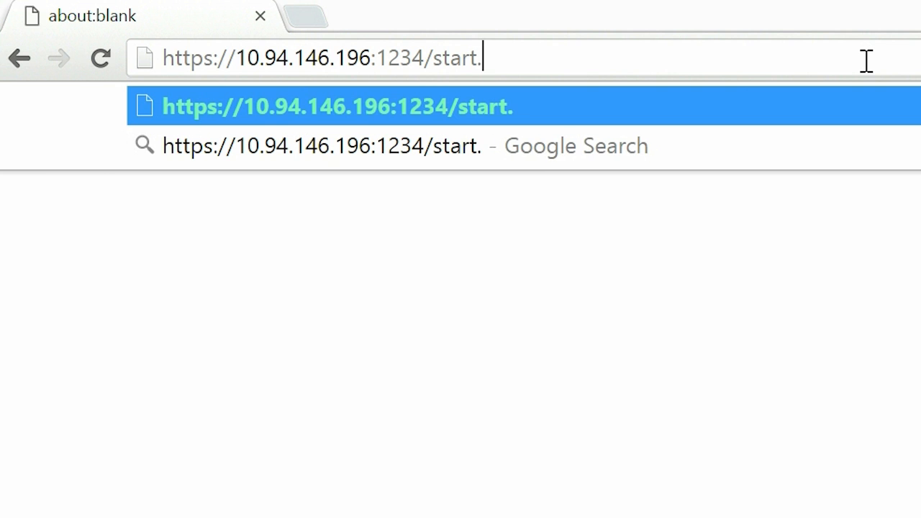
{"action": "type", "text": "html"}
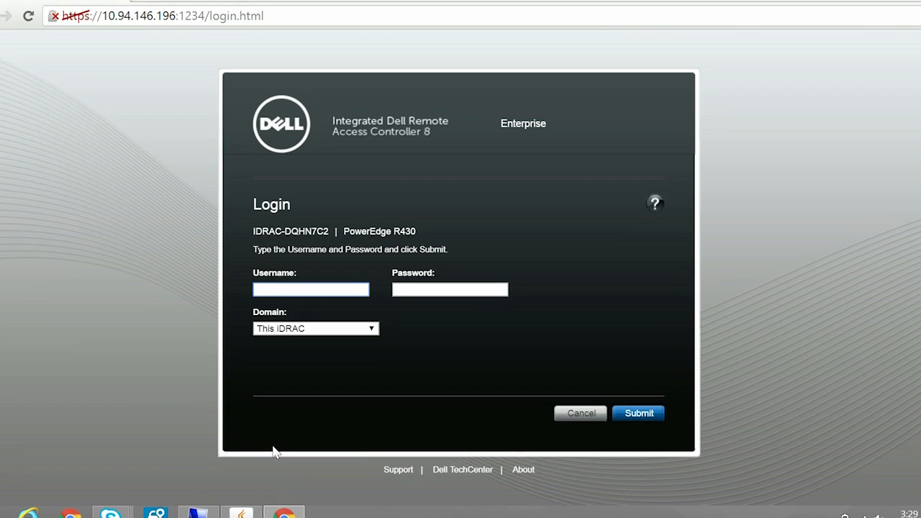
{"action": "type", "text": "root"}
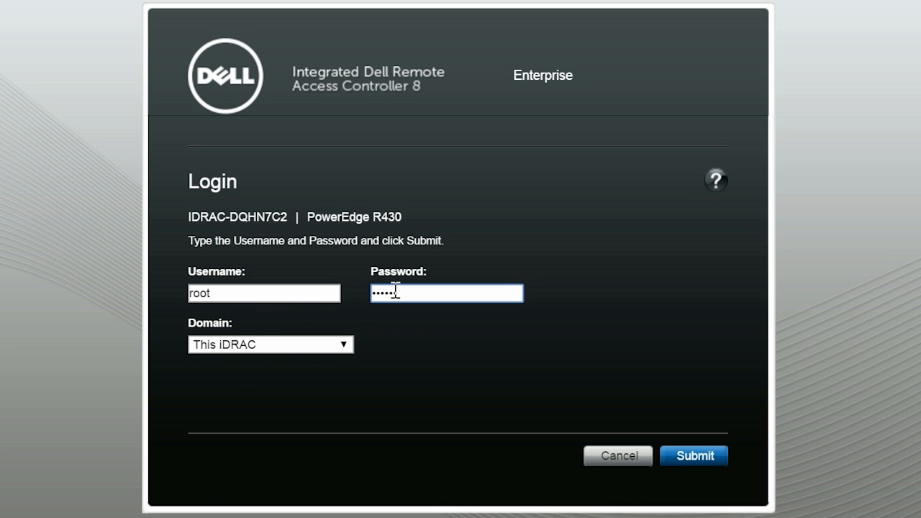
{"action": "left_click", "coordinate": [695, 456]}
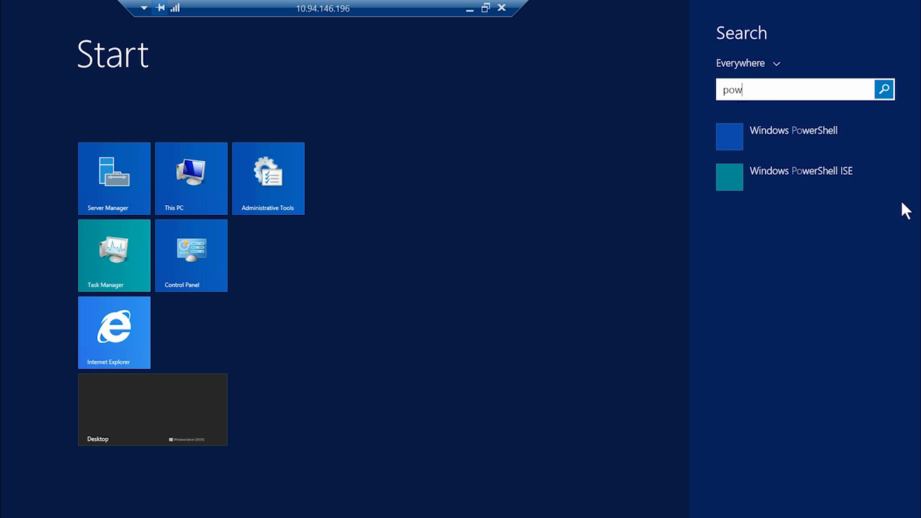
Step: Launch Windows PowerShell from the Start screen search results
{"action": "left_click", "coordinate": [793, 131]}
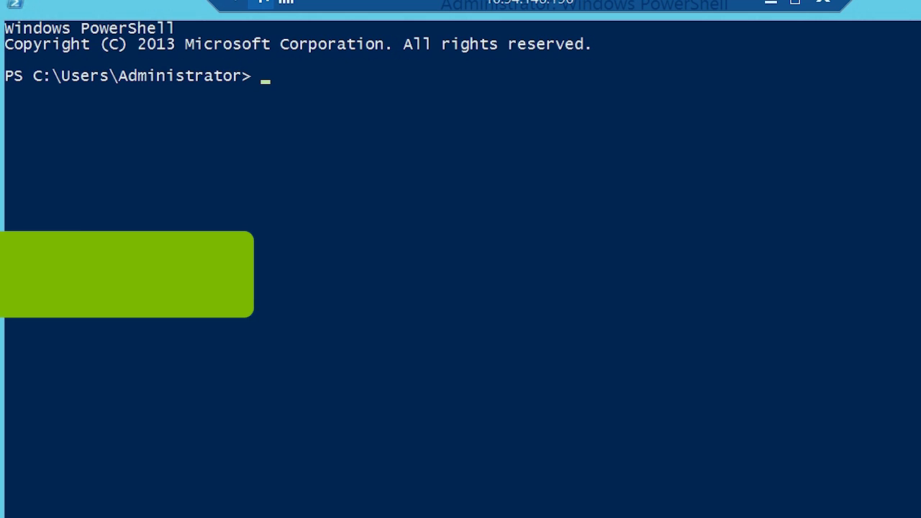
Step: Run Enable-iDRACAccessHostRoute -status true -port 2345
{"action": "type", "text": "Enable-"}
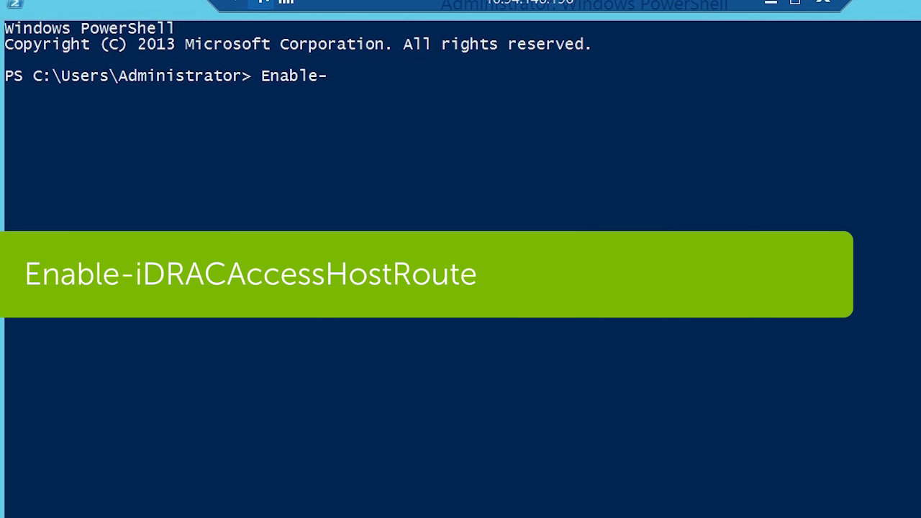
{"action": "type", "text": "iDRACAccessHostRoute -status true"}
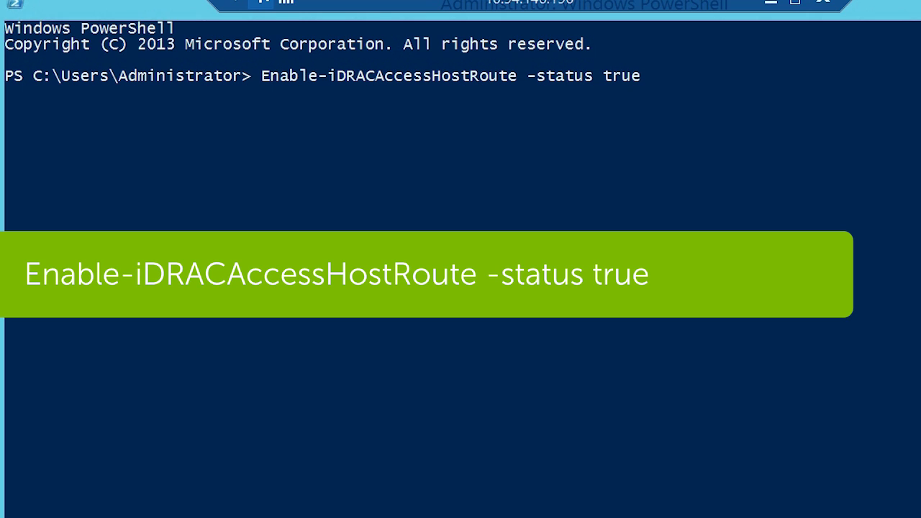
{"action": "type", "text": "-port"}
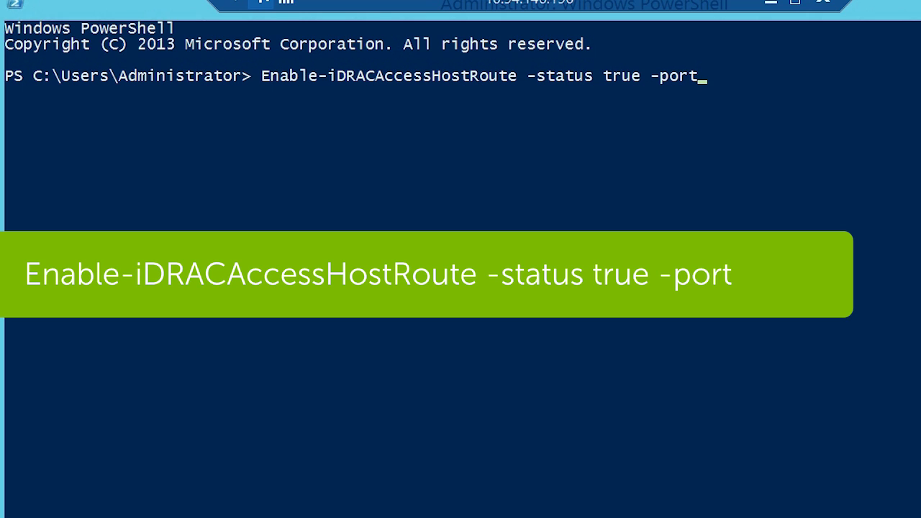
{"action": "type", "text": "2345"}
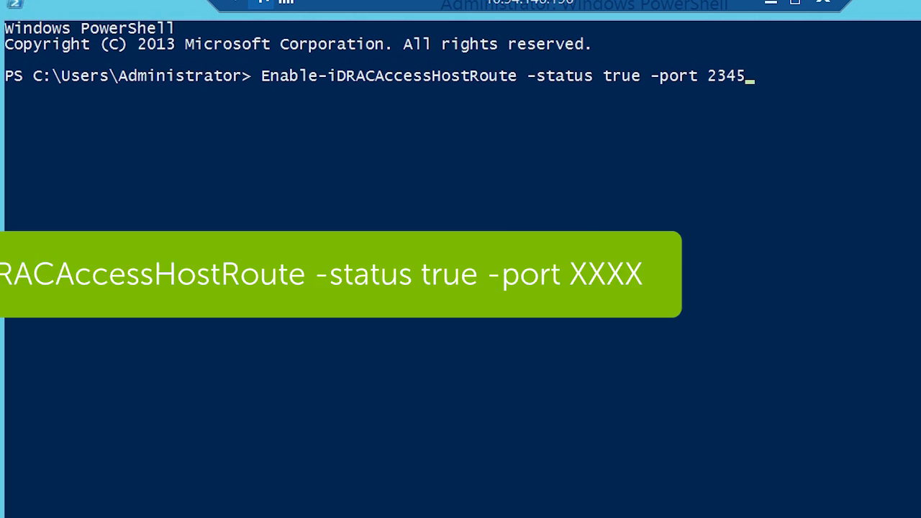
{"action": "key", "text": "Enter"}
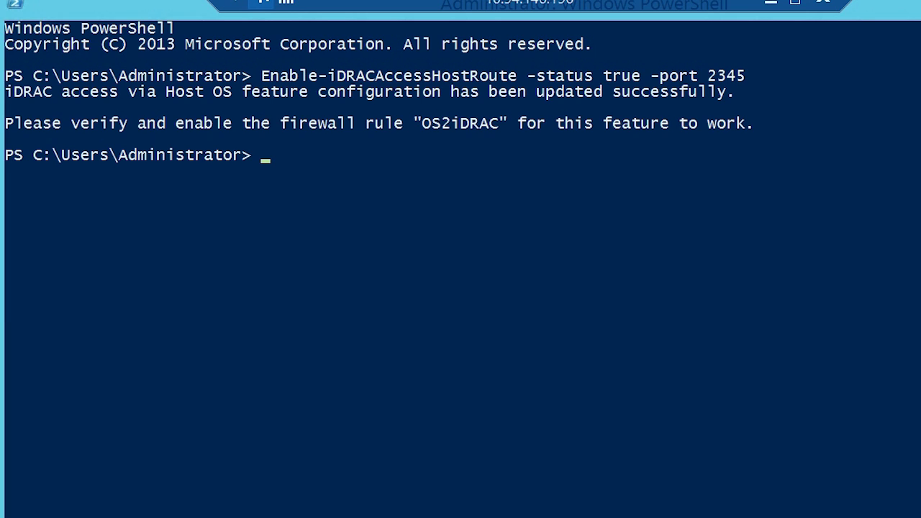